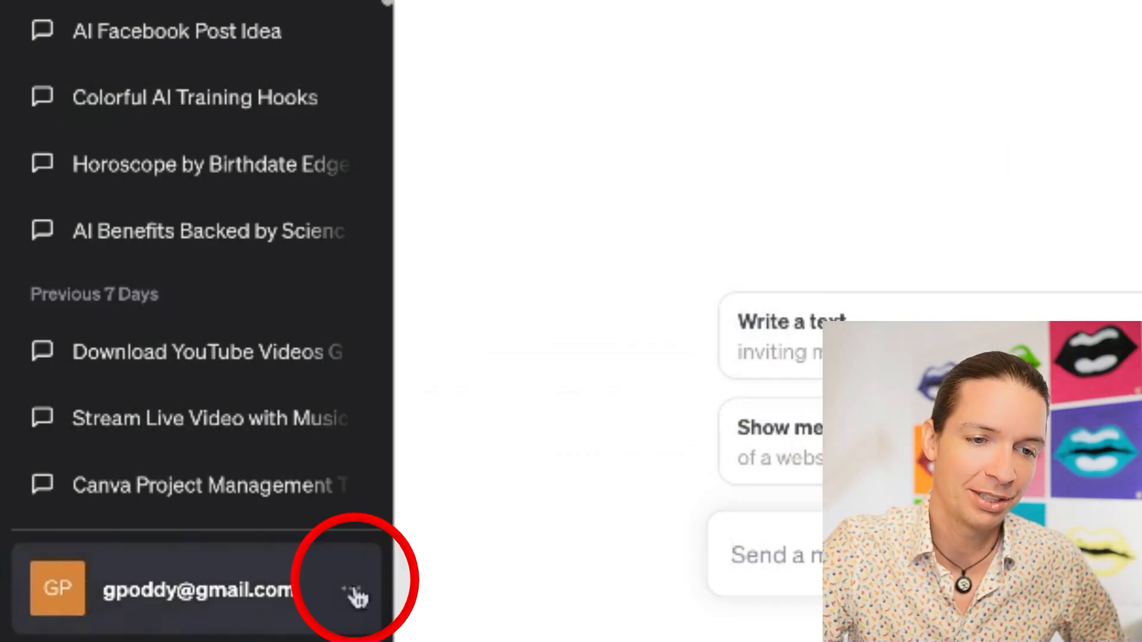
# - Enable the Browse with Bing beta feature from the account's Settings & Beta panel
pyautogui.click(353, 591)
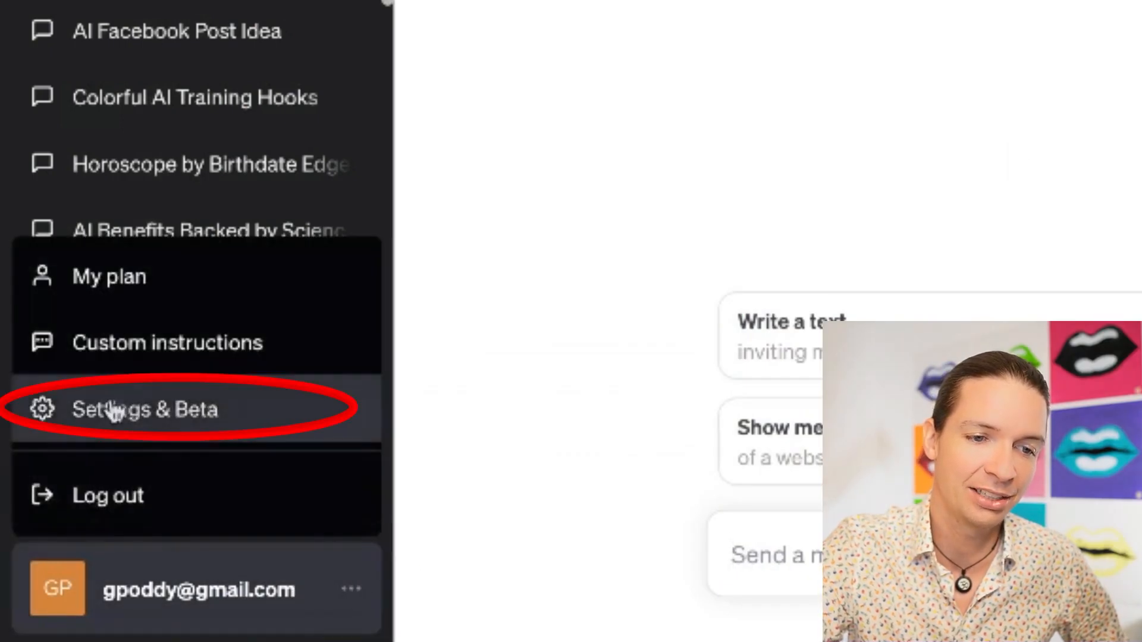
pyautogui.click(145, 409)
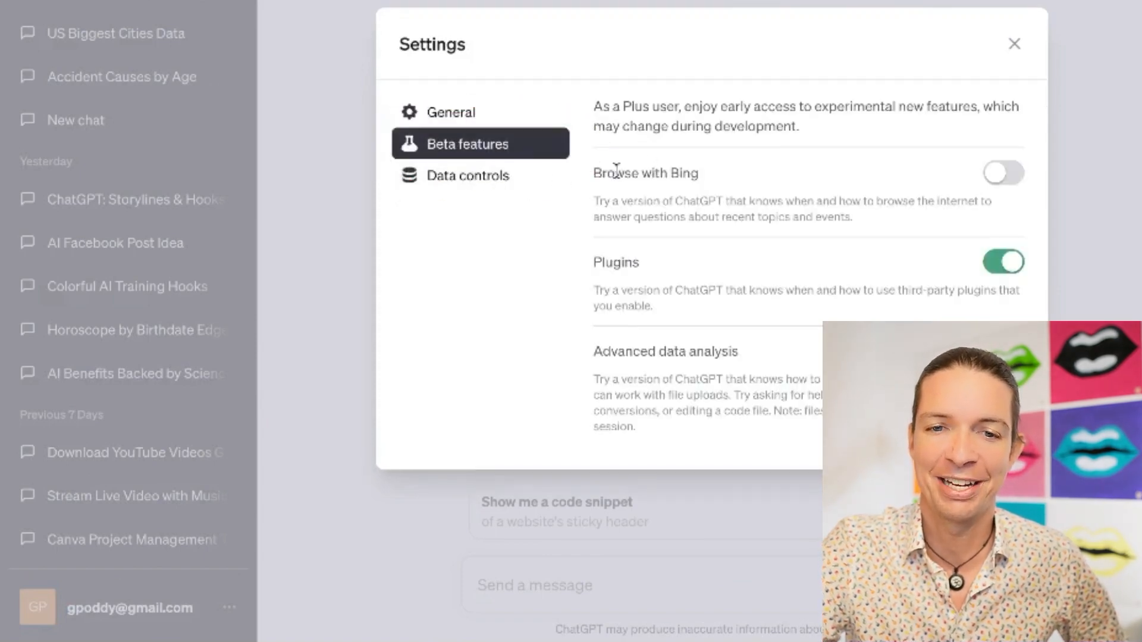
pyautogui.click(1003, 172)
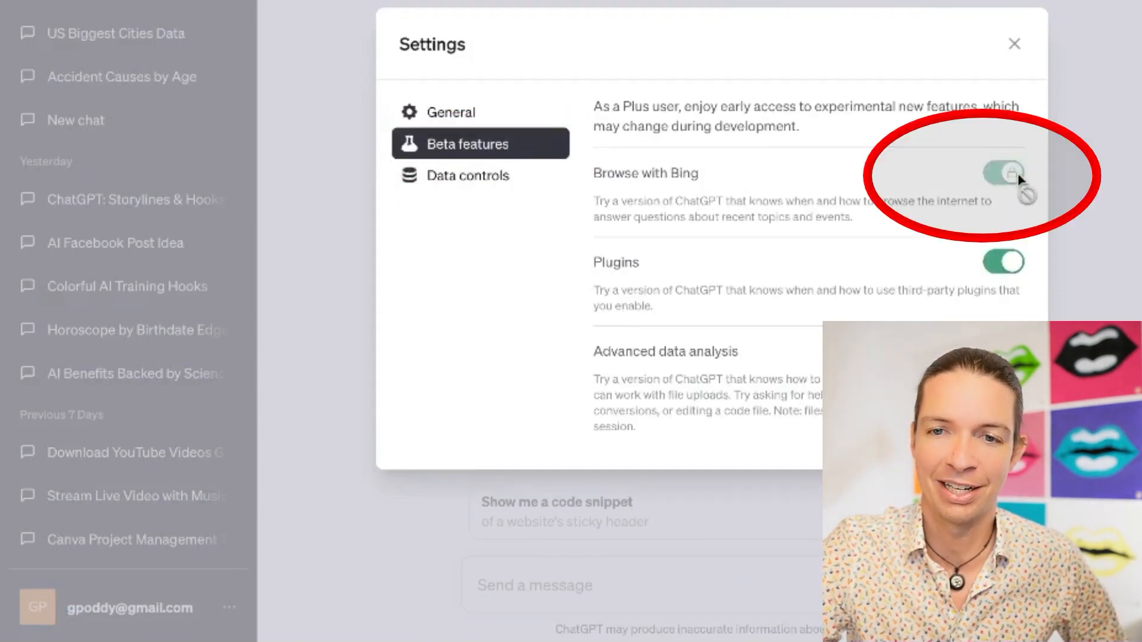
pyautogui.click(1014, 44)
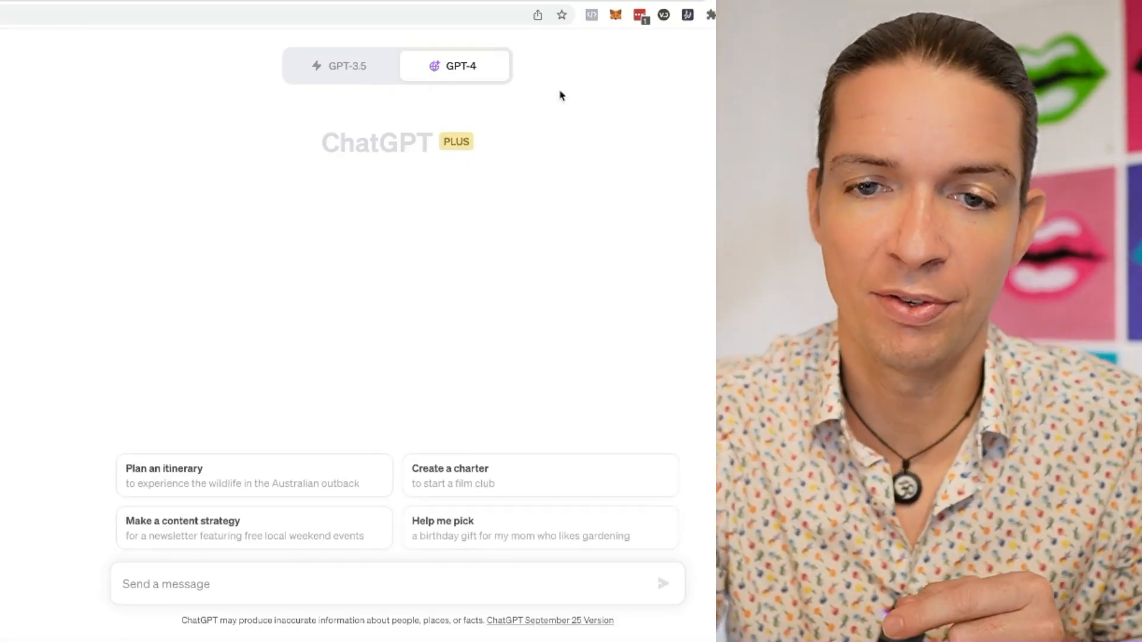
# - Select GPT-4 with Browse with Bing and draft a prompt for a table of the 10 biggest US cities with population
pyautogui.click(457, 66)
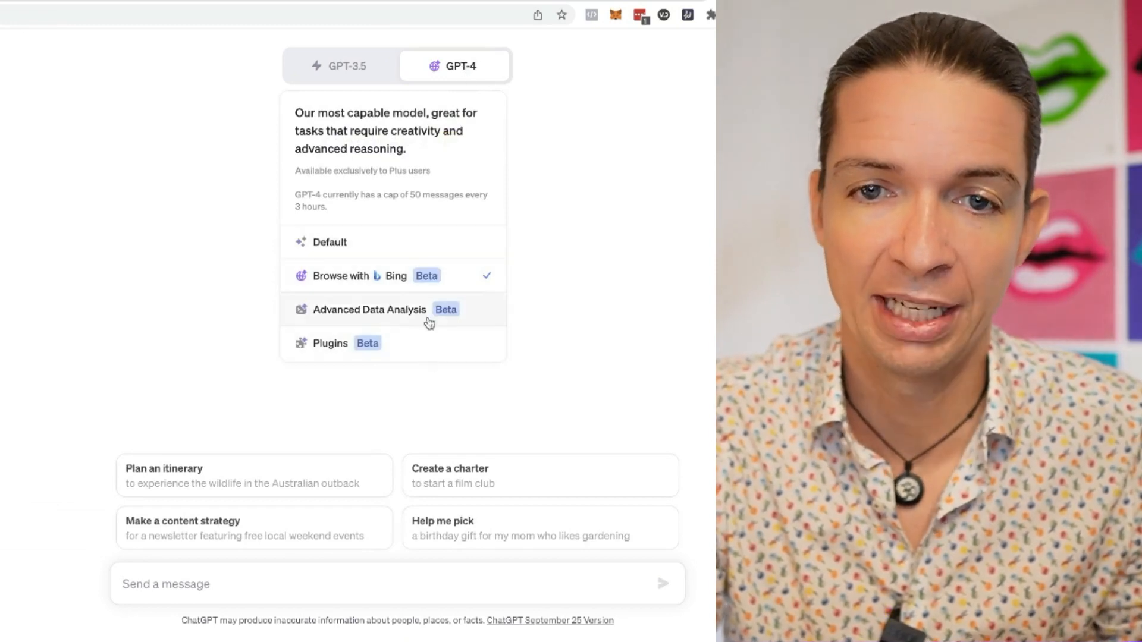
pyautogui.click(340, 65)
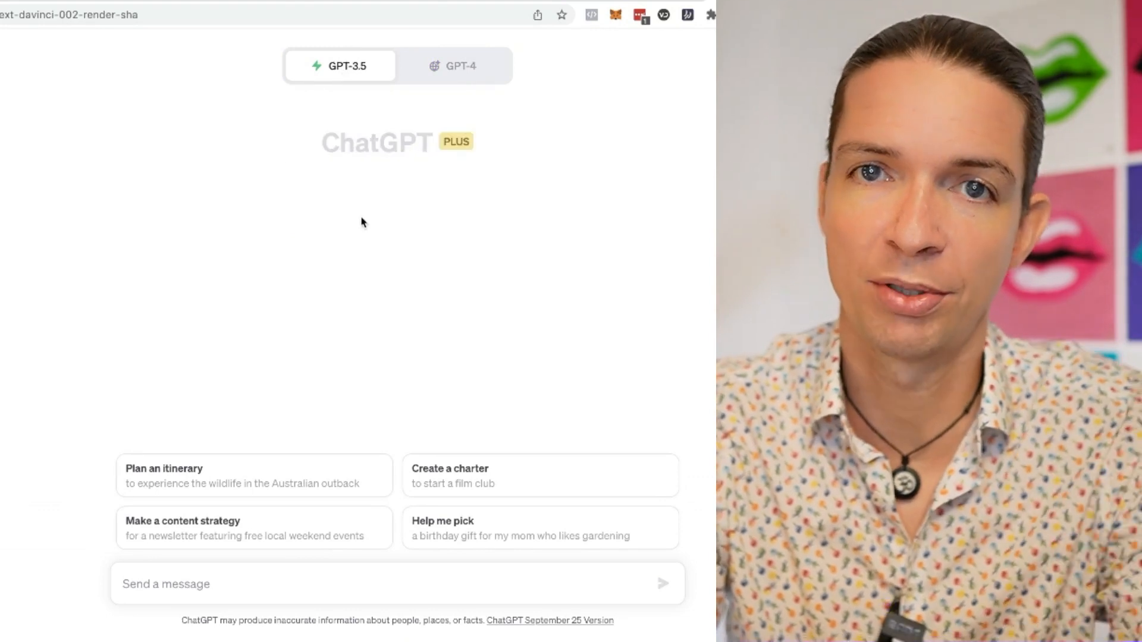
pyautogui.moveTo(449, 117)
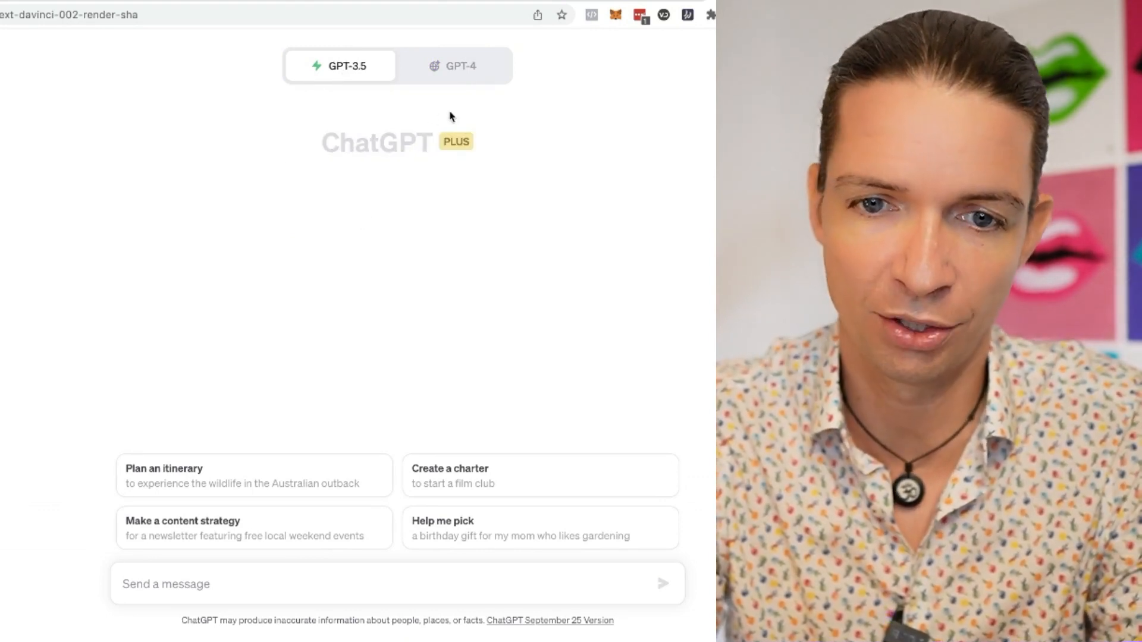
pyautogui.click(453, 66)
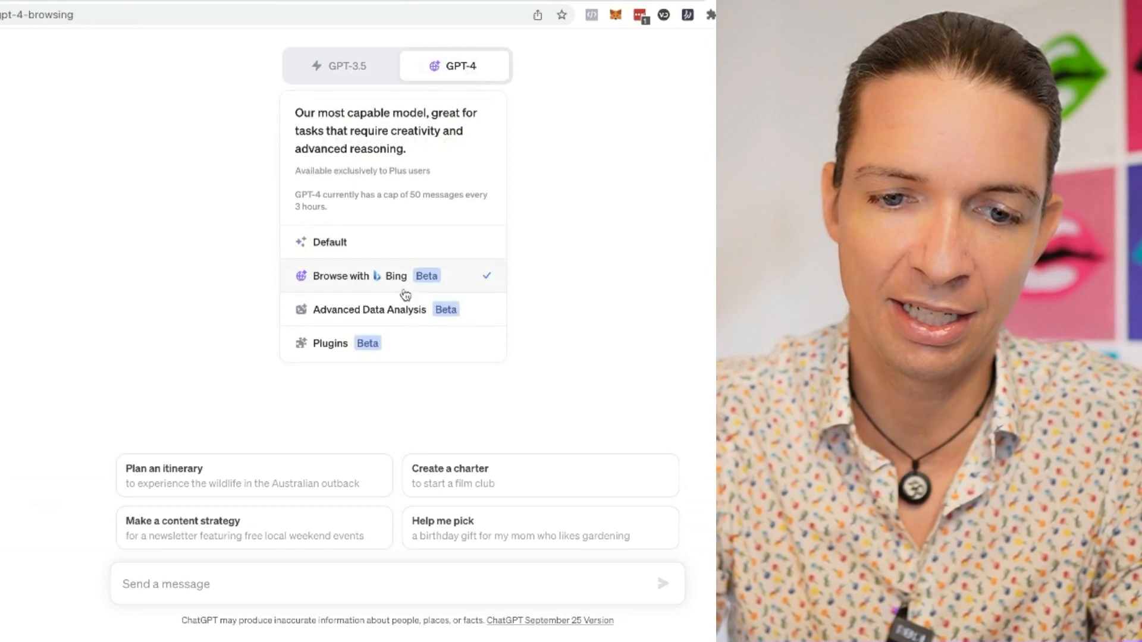
pyautogui.write('Give me a table of the 10 biggest cities in the US and their poulation size and their area and their state')
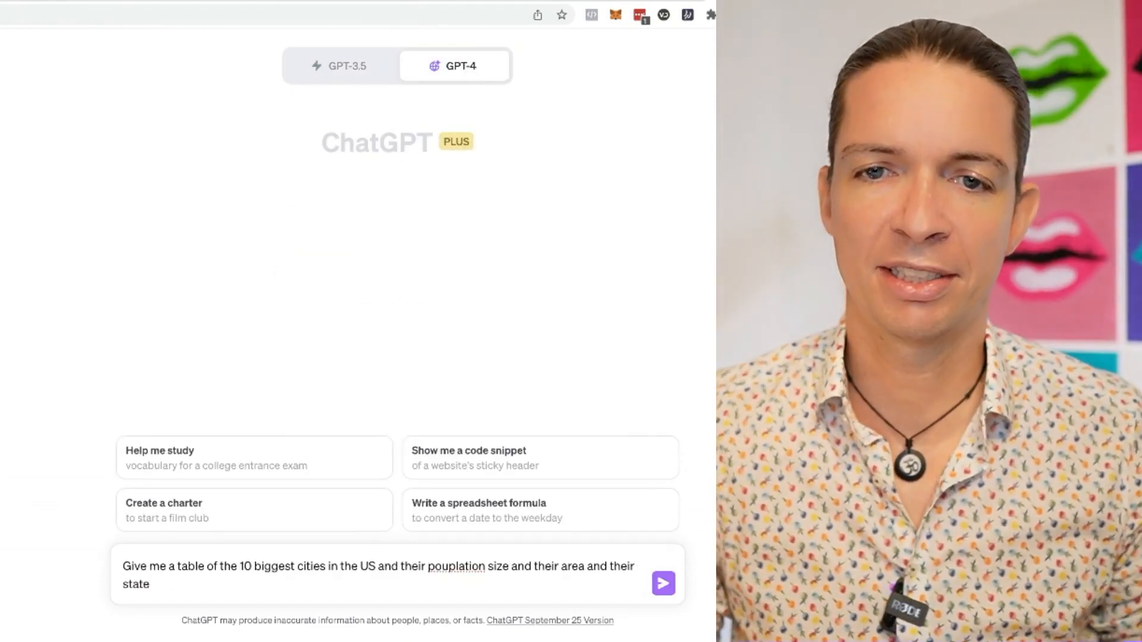
pyautogui.click(661, 583)
pyautogui.write('please find me the 5 top rated restaurants in downtown new york and give me a short description (2 sentences each) about their cuisine')
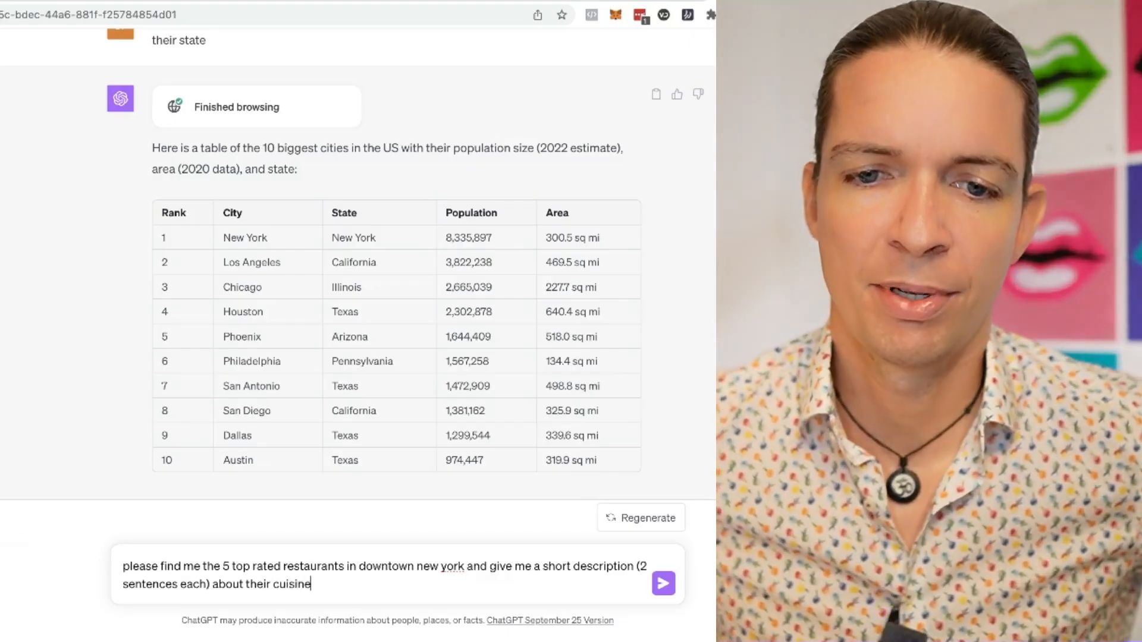
# - Send the restaurant request and regenerate the answer after the error
pyautogui.click(662, 583)
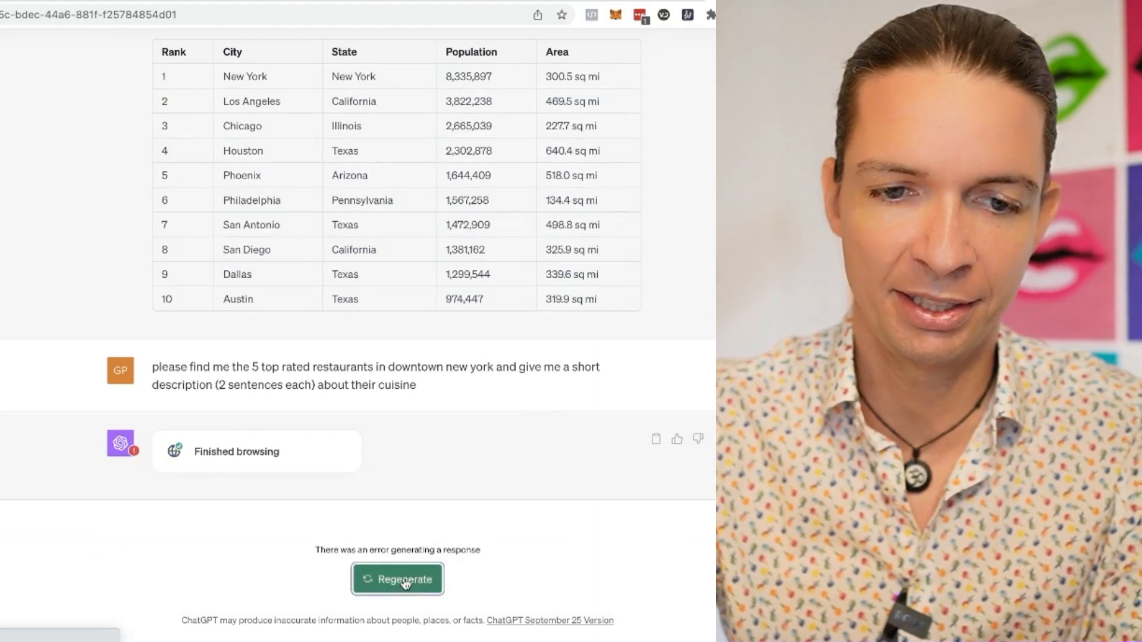
pyautogui.click(397, 579)
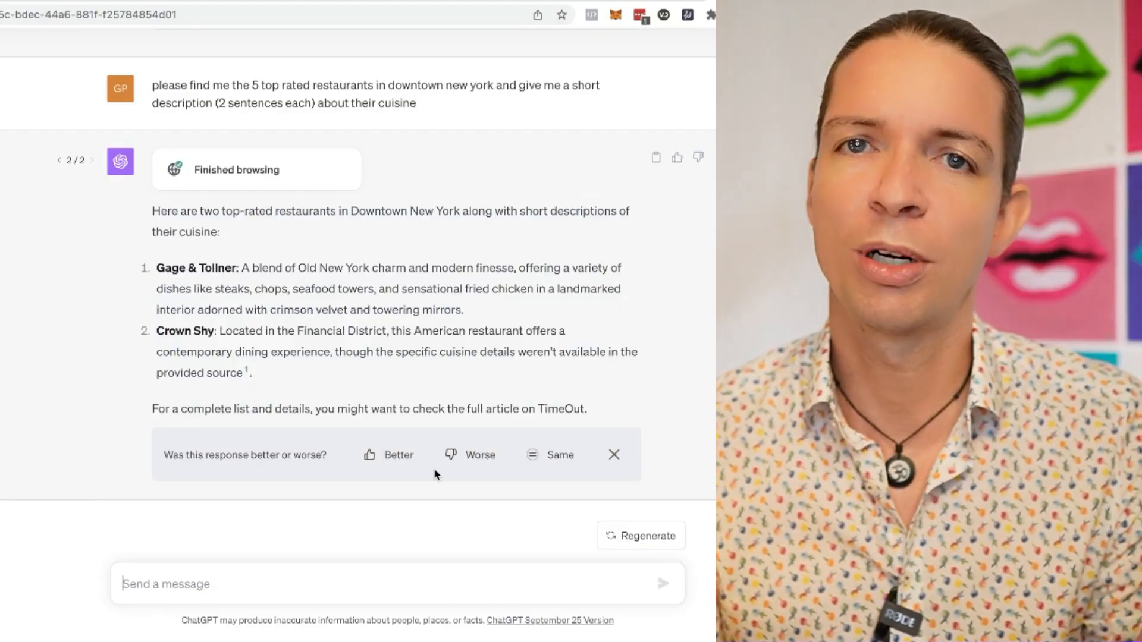
# - Send a prompt asking for the most recent statistic on small-business productivity gains from AI, with source
pyautogui.write('Find me the most recent scientific statistic and productivity increase of small business using AI and give me the source')
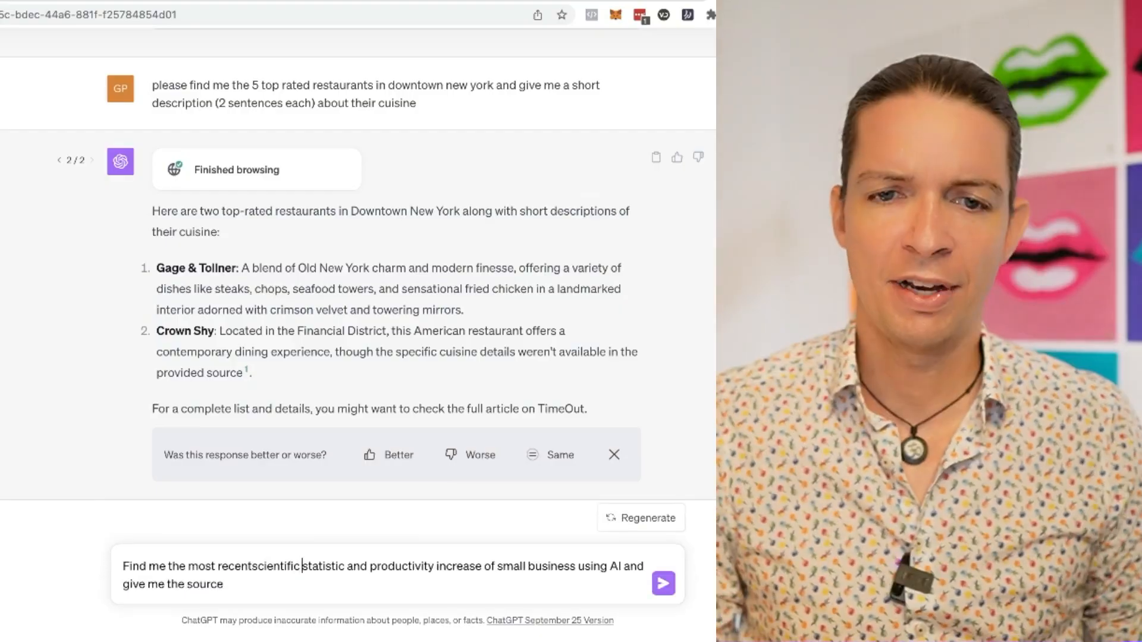
pyautogui.click(663, 583)
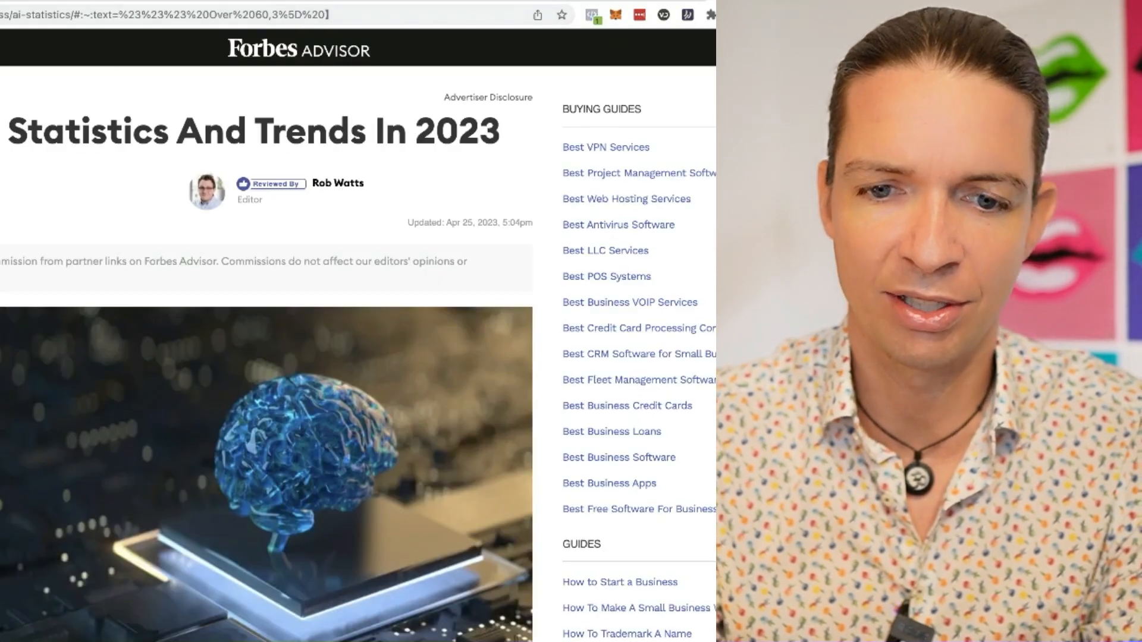
# - Scroll down through the Forbes Advisor 2023 AI statistics article
pyautogui.scroll(-3)
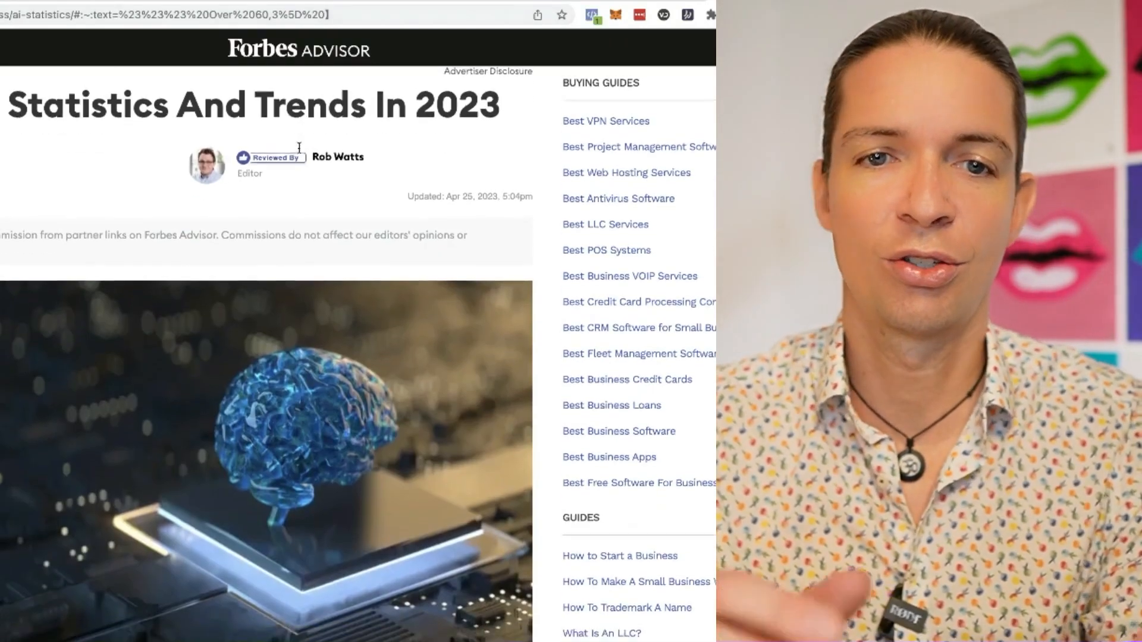